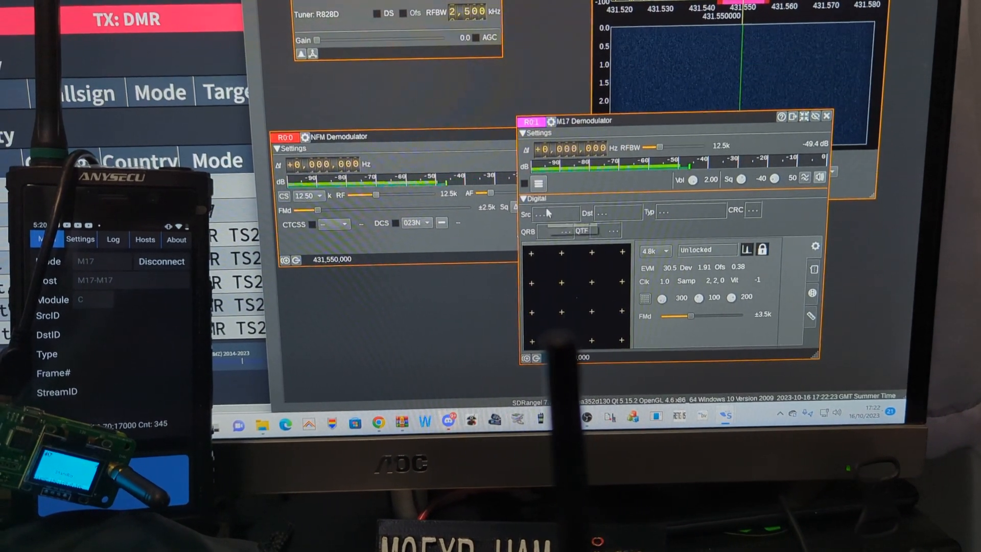
{"action": "mouse_move", "coordinate": [543, 182]}
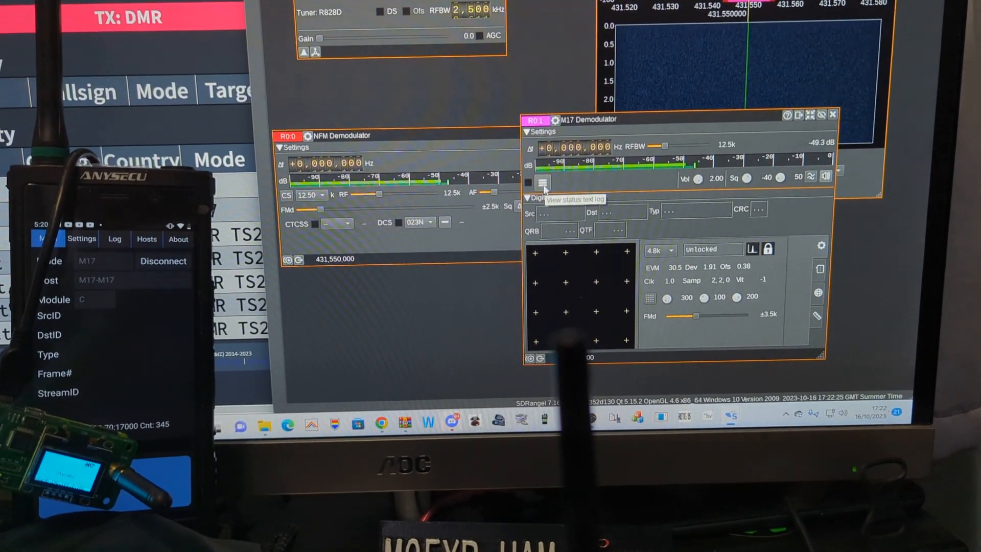
{"action": "left_click", "coordinate": [543, 182]}
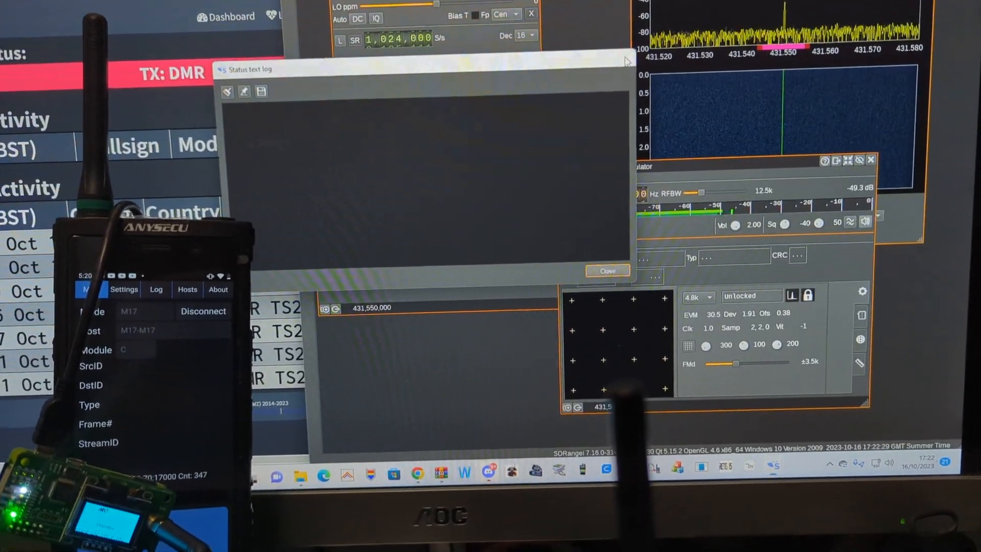
{"action": "left_click", "coordinate": [605, 270]}
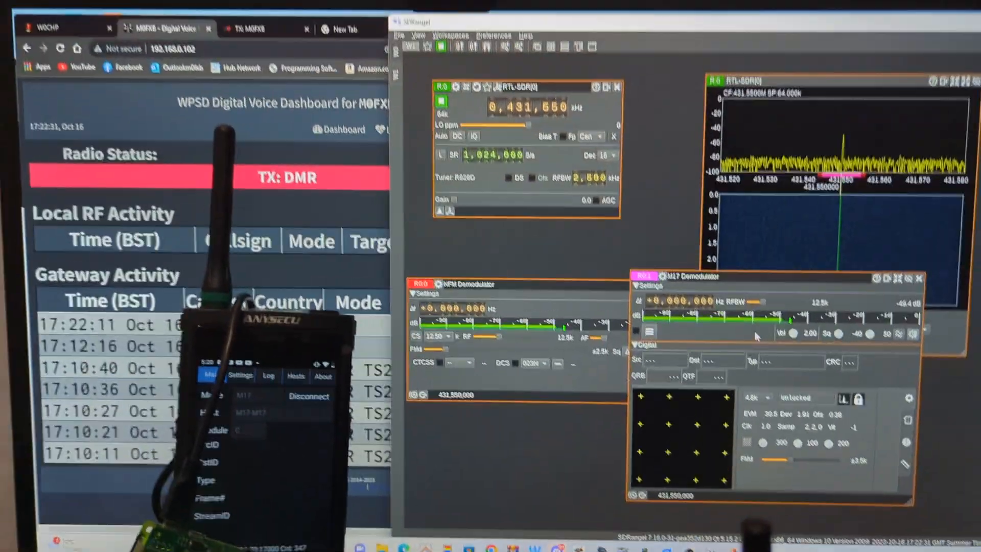